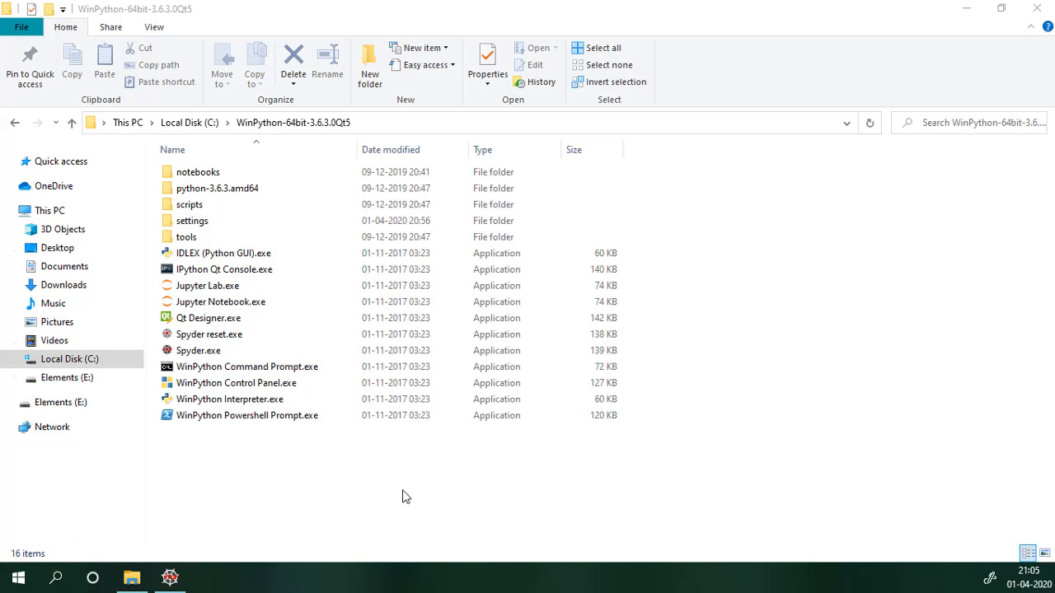
mouse_move(384, 508)
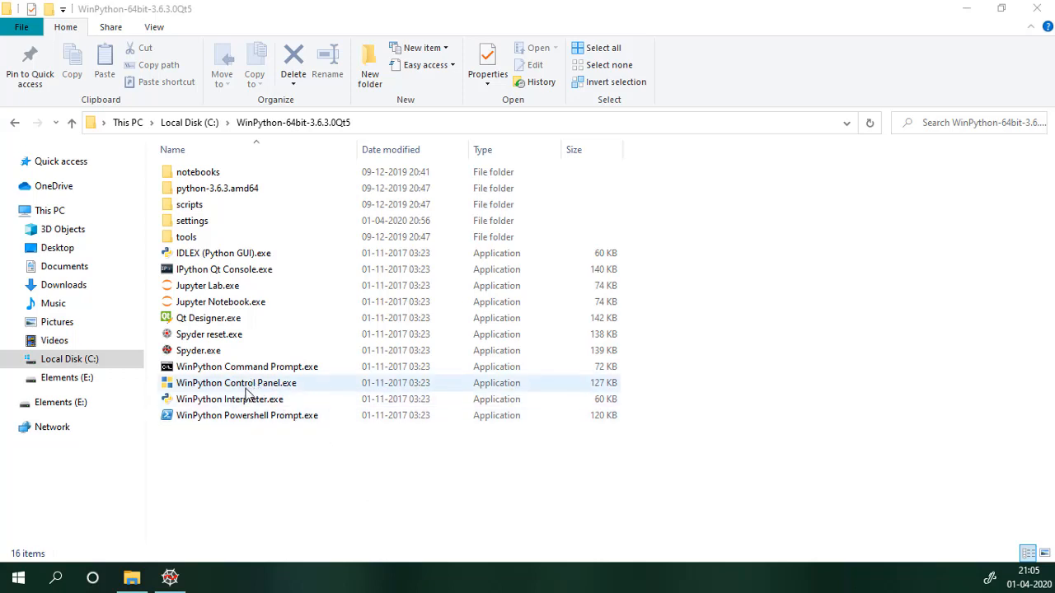
Step: Select WinPython Control Panel.exe in the WinPython-64bit folder
left_click(238, 382)
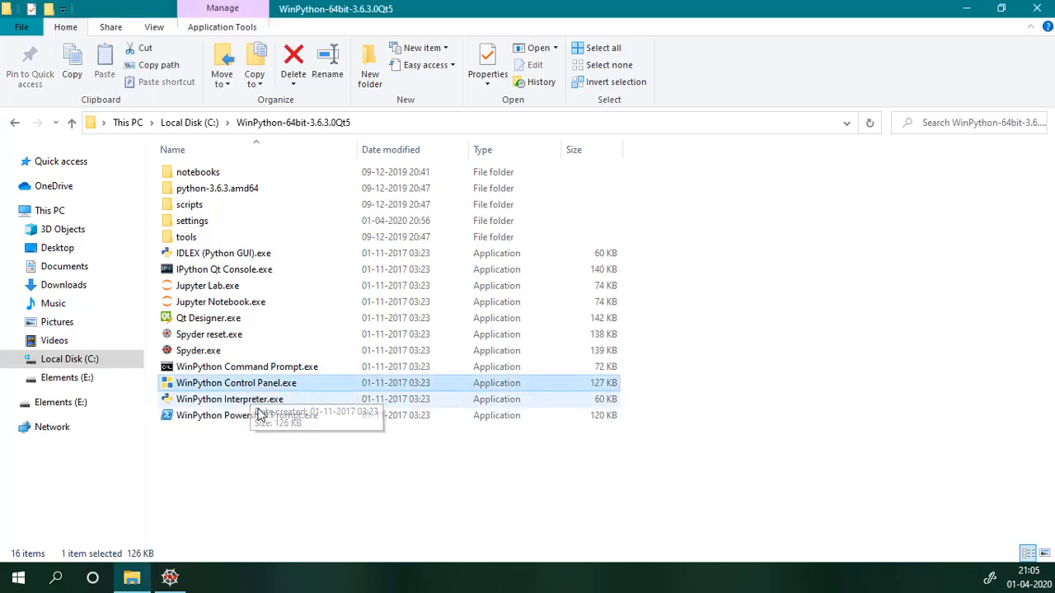
Step: Launch WinPython Control Panel and browse the installed packages on the Uninstall packages tab
double_click(238, 365)
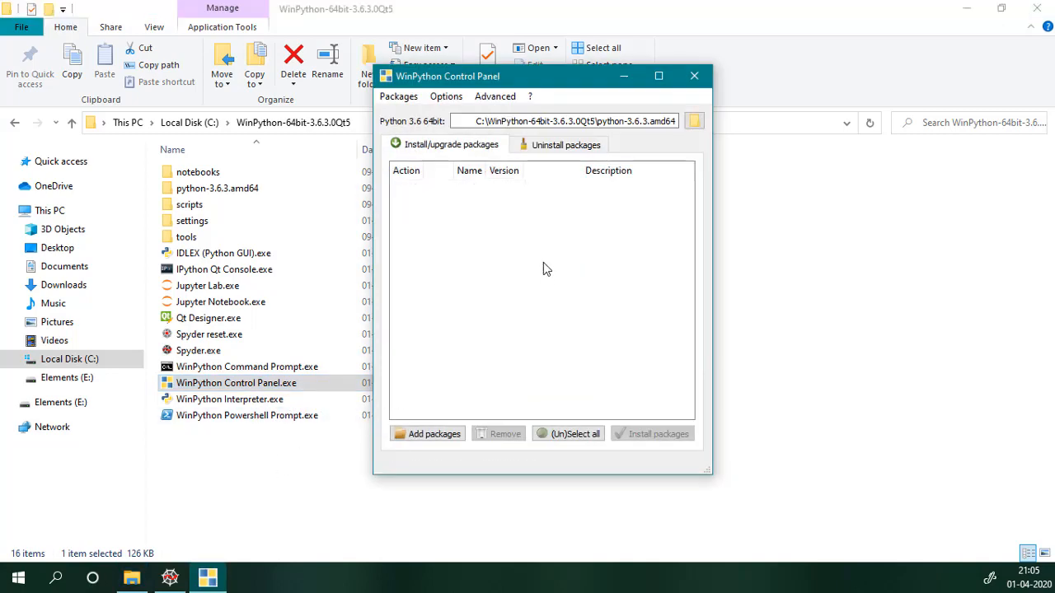
left_click(564, 145)
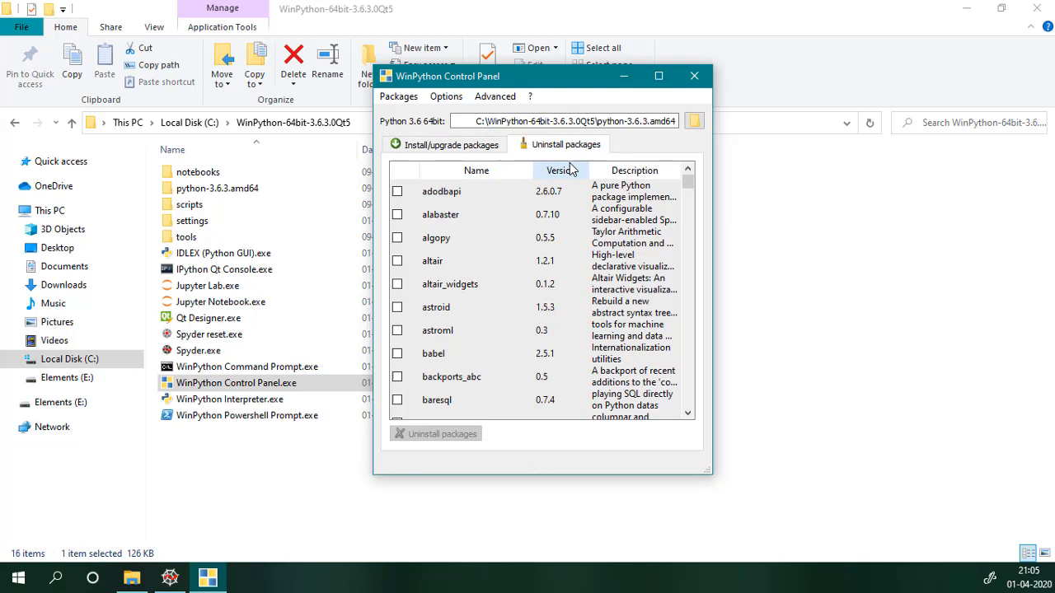
mouse_move(557, 222)
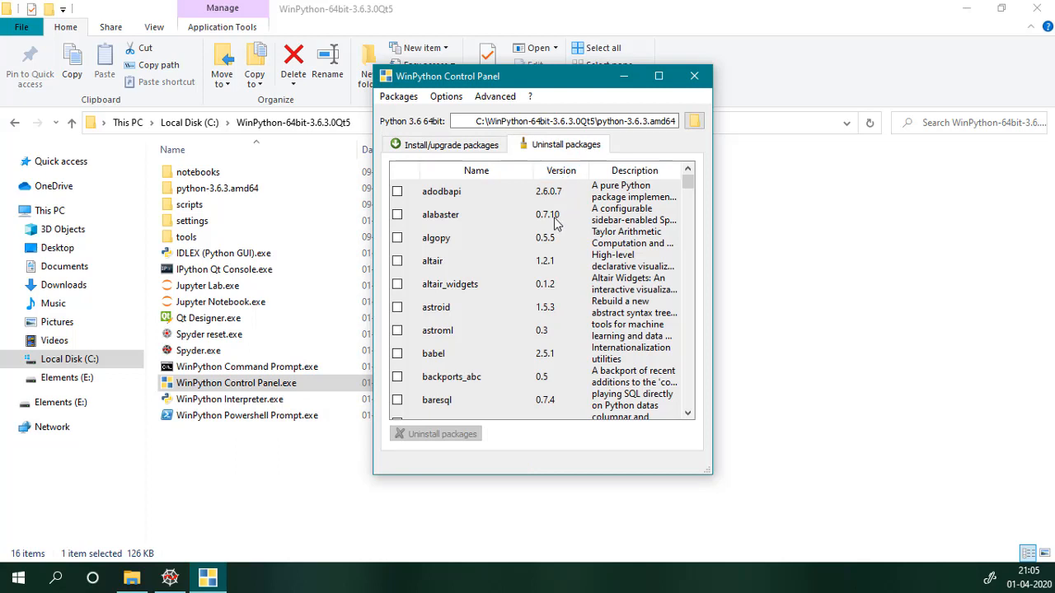
scroll("down", 3)
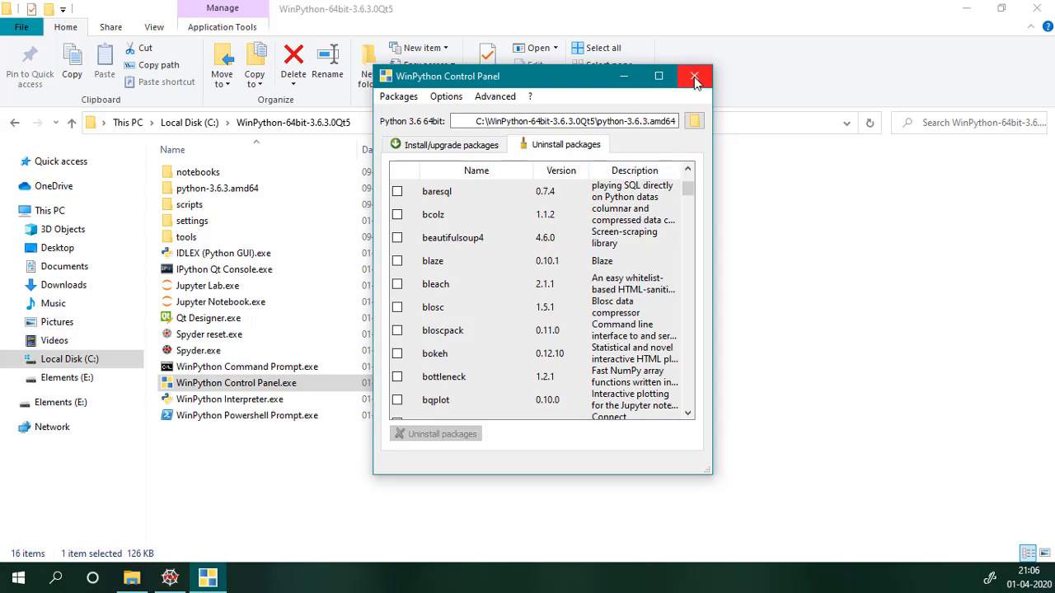
Step: Close the control panel and launch Spyder.exe from the WinPython folder
left_click(692, 75)
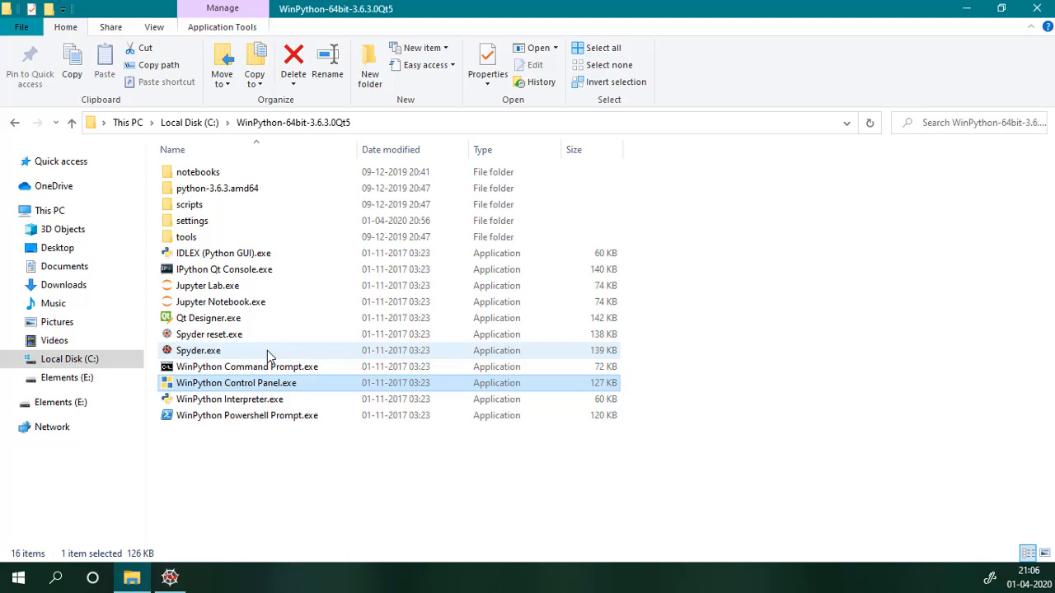
mouse_move(257, 356)
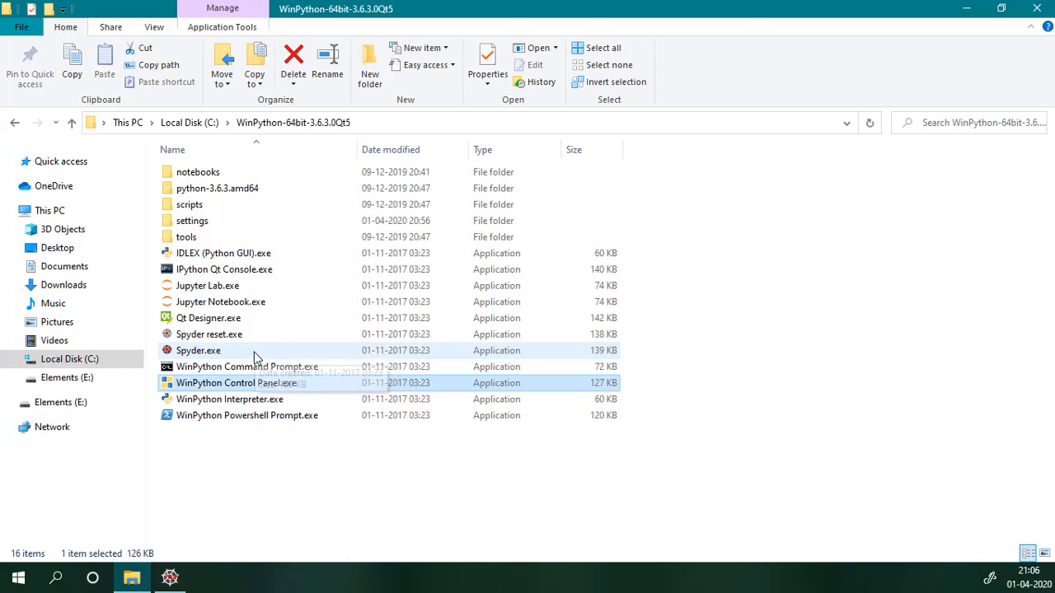
left_click(197, 349)
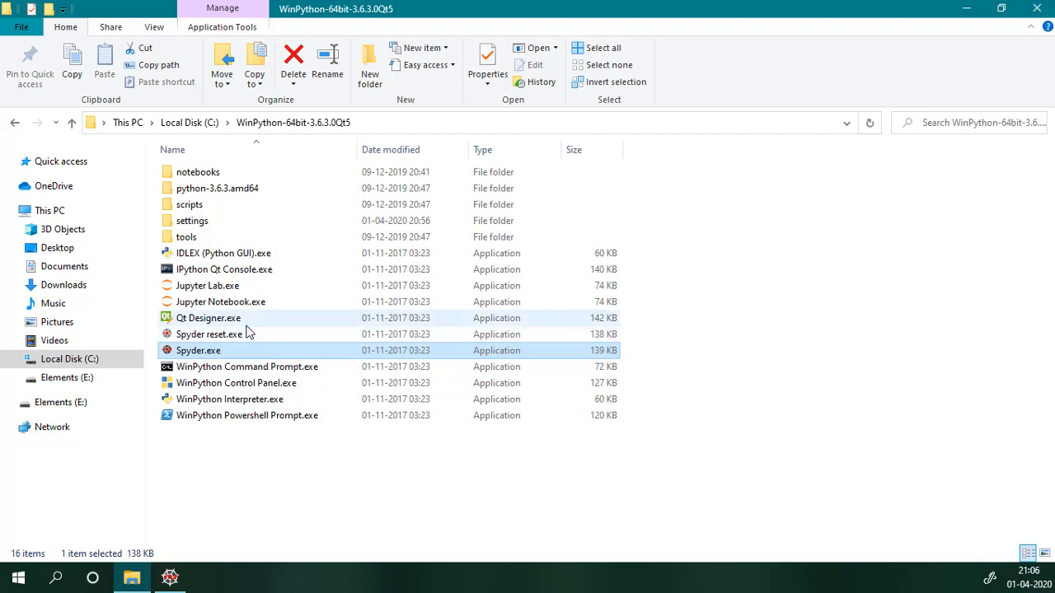
mouse_move(221, 254)
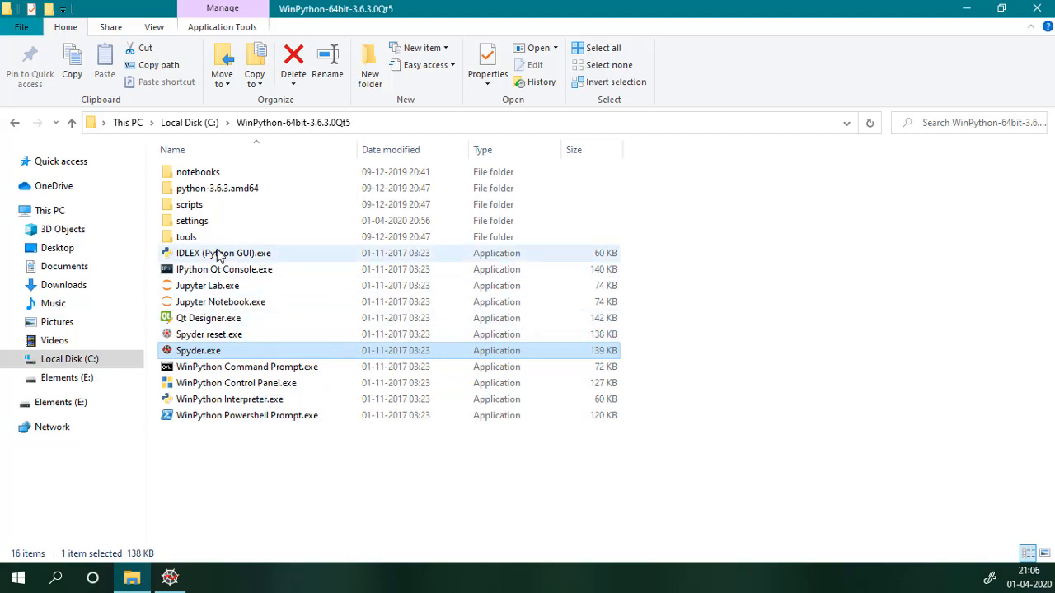
left_click(222, 254)
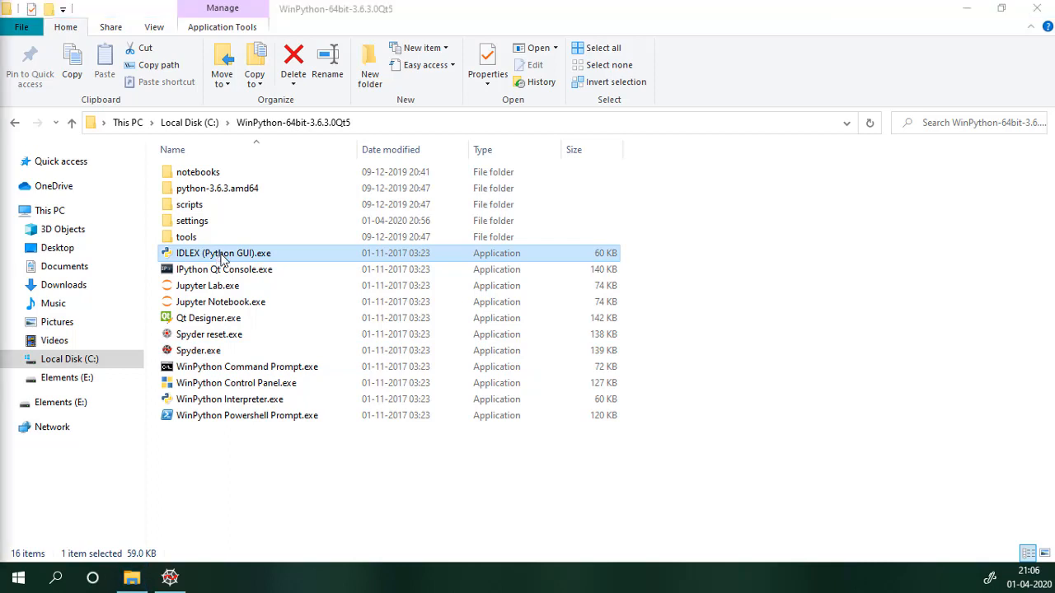
double_click(222, 253)
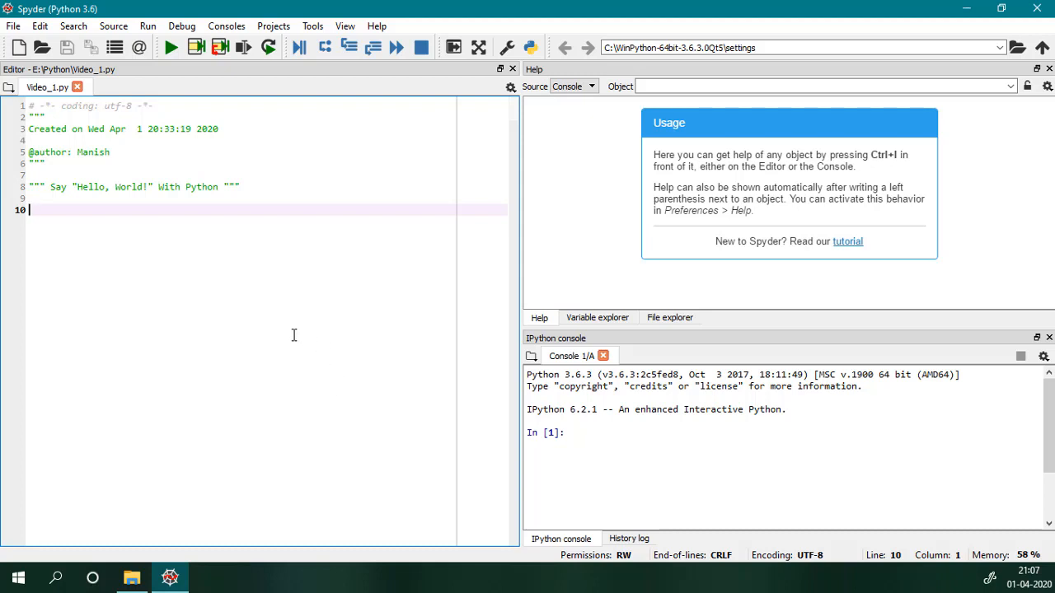
mouse_move(290, 332)
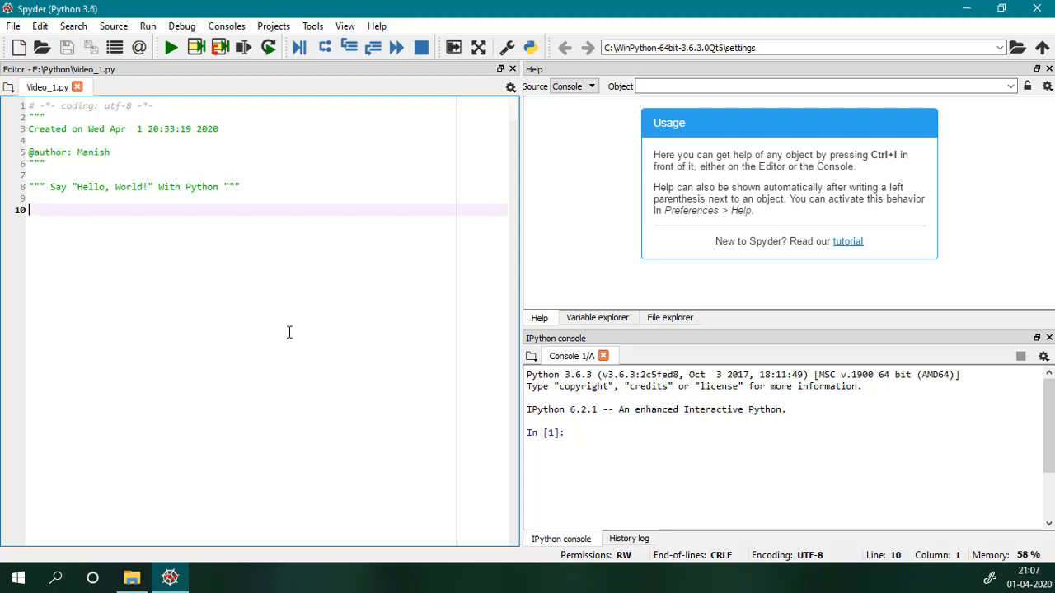
mouse_move(735, 455)
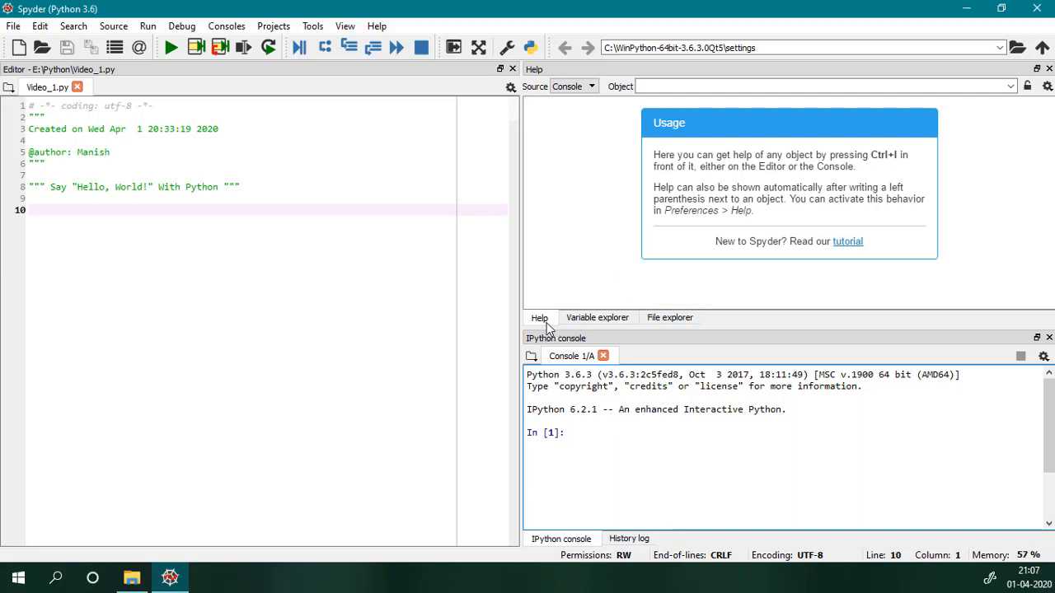
Step: Switch the top-right pane through File explorer and settle on the Variable explorer
left_click(597, 316)
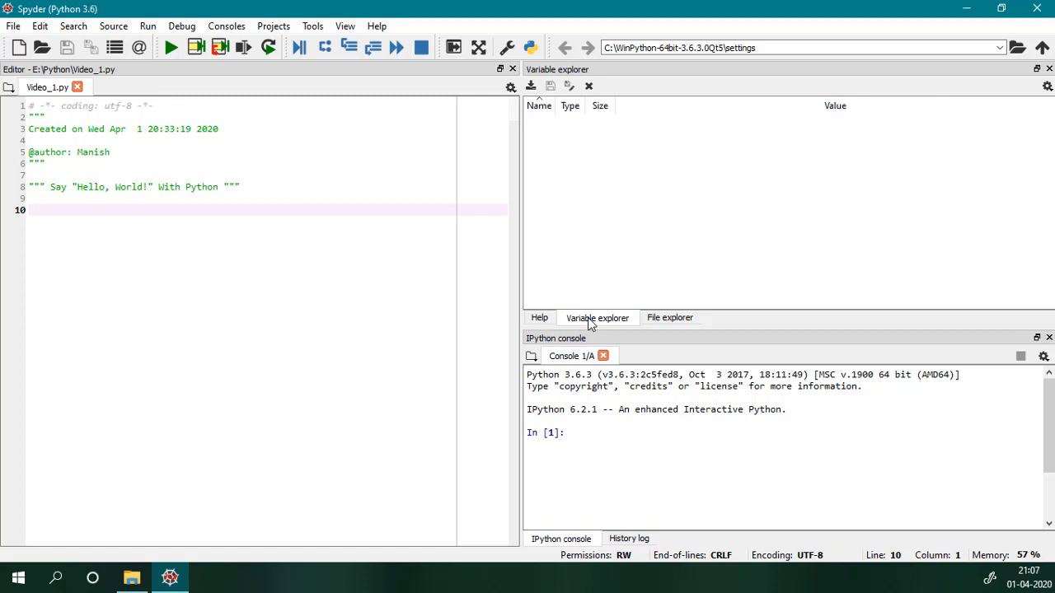
left_click(669, 316)
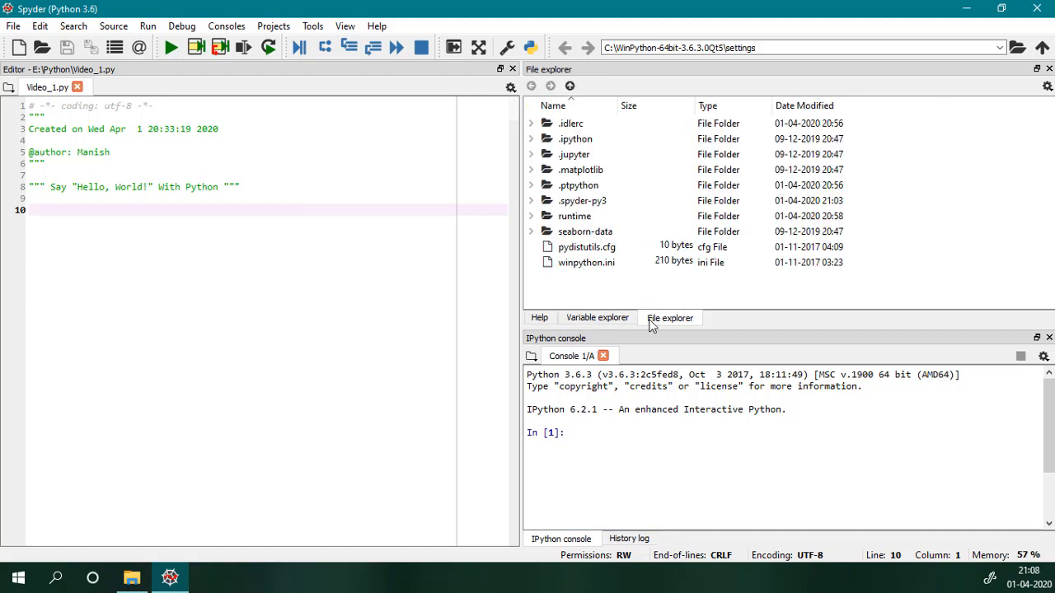
left_click(597, 316)
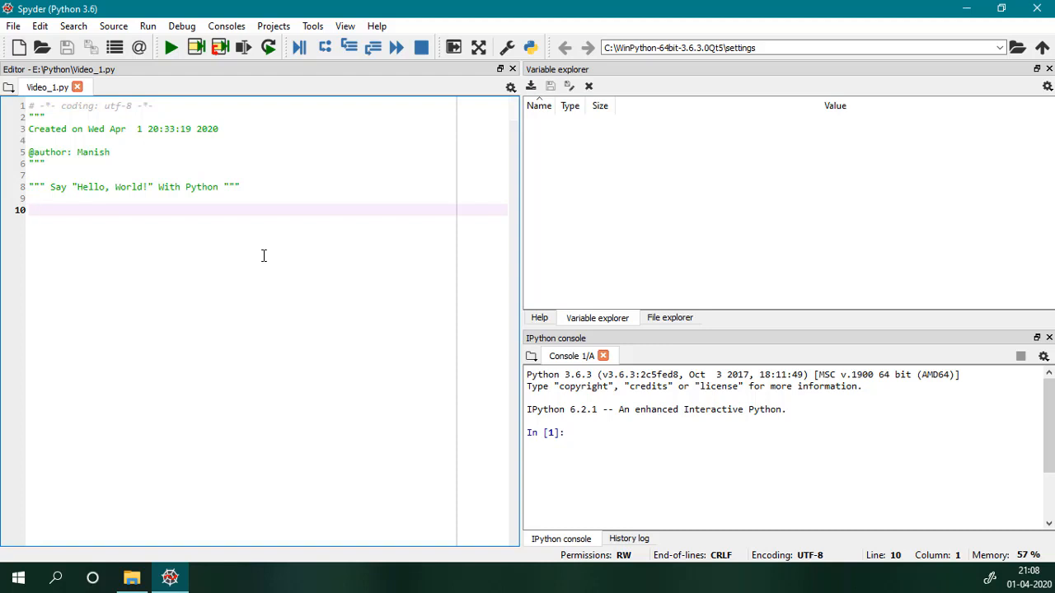
Step: Write the line my_string = "Hello, World!"; in the script
type("my")
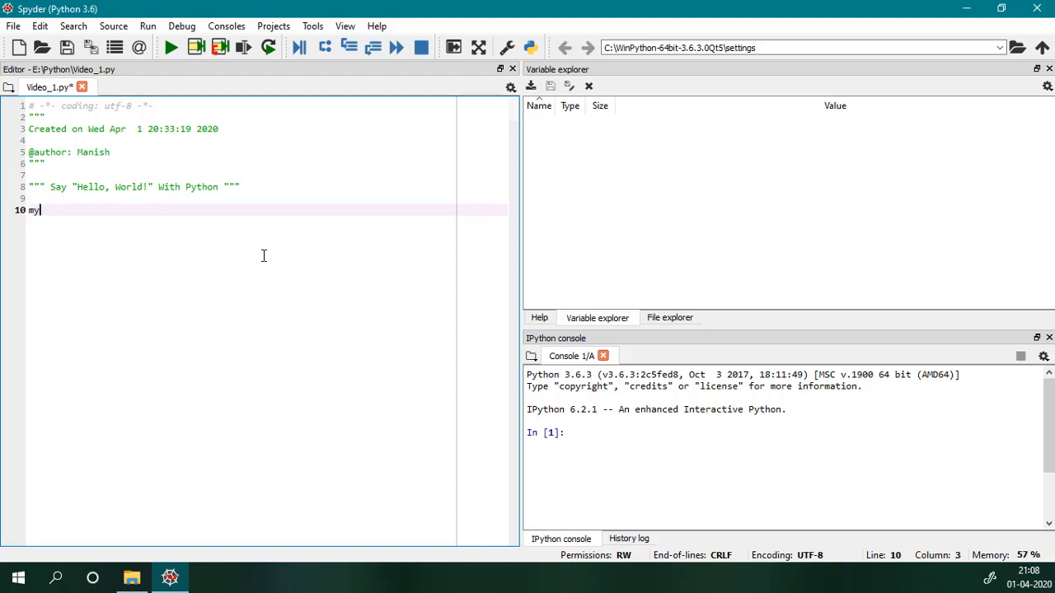
type("_string")
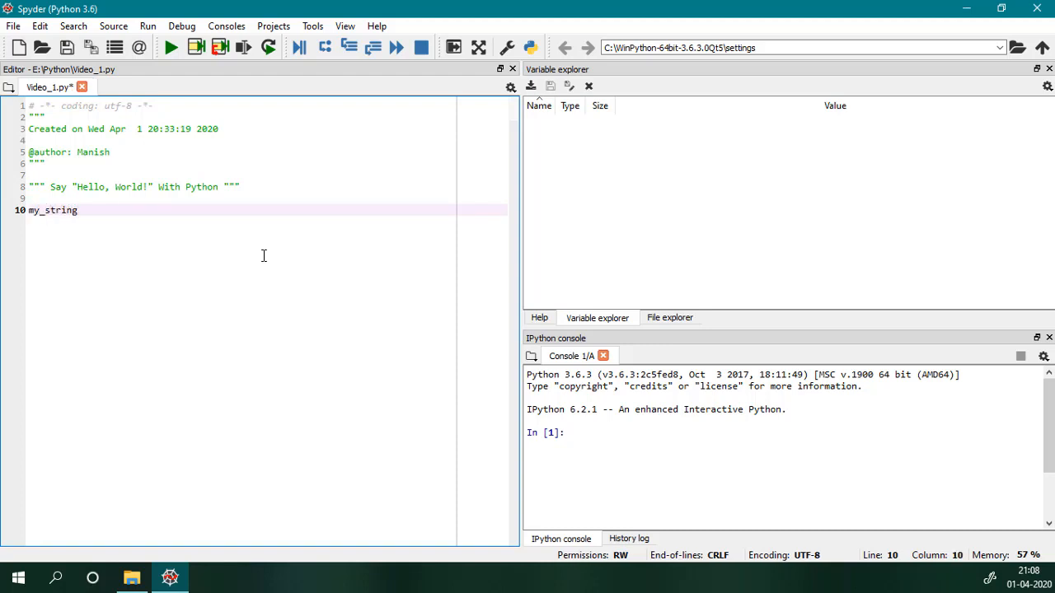
type("= \"\"")
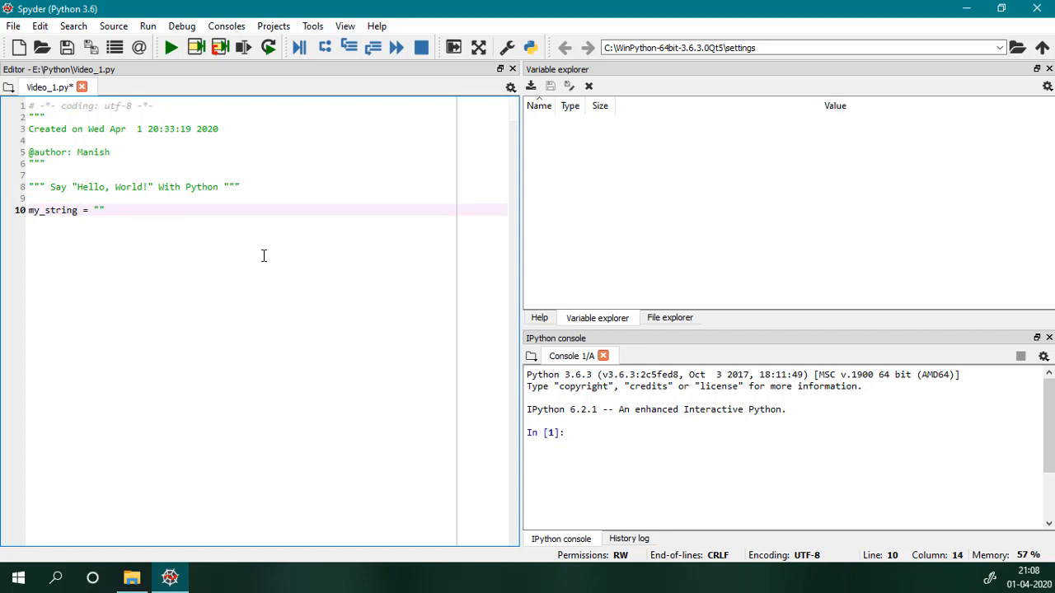
type("Hello")
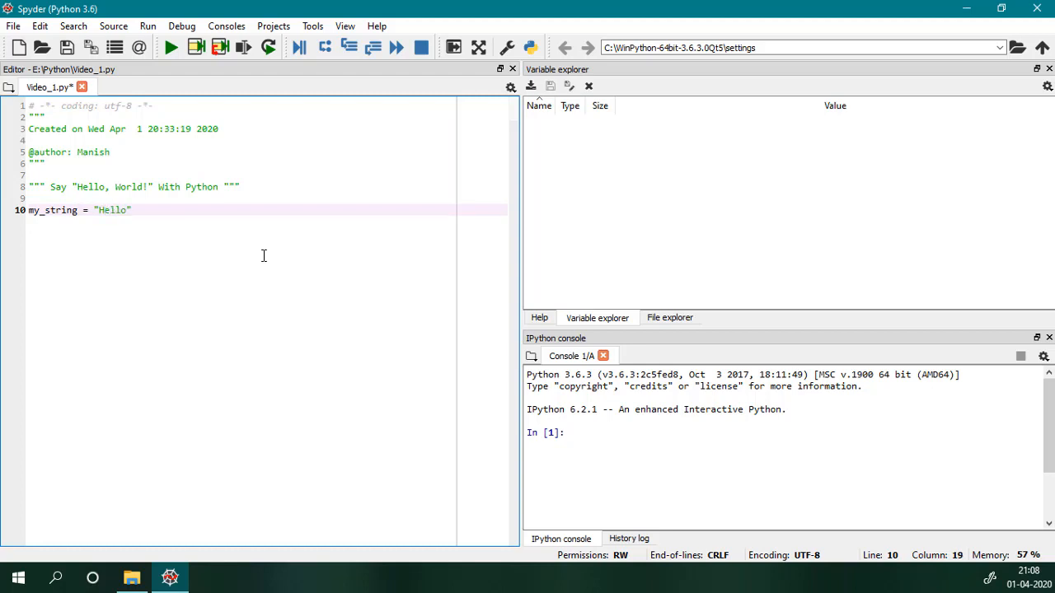
type(",")
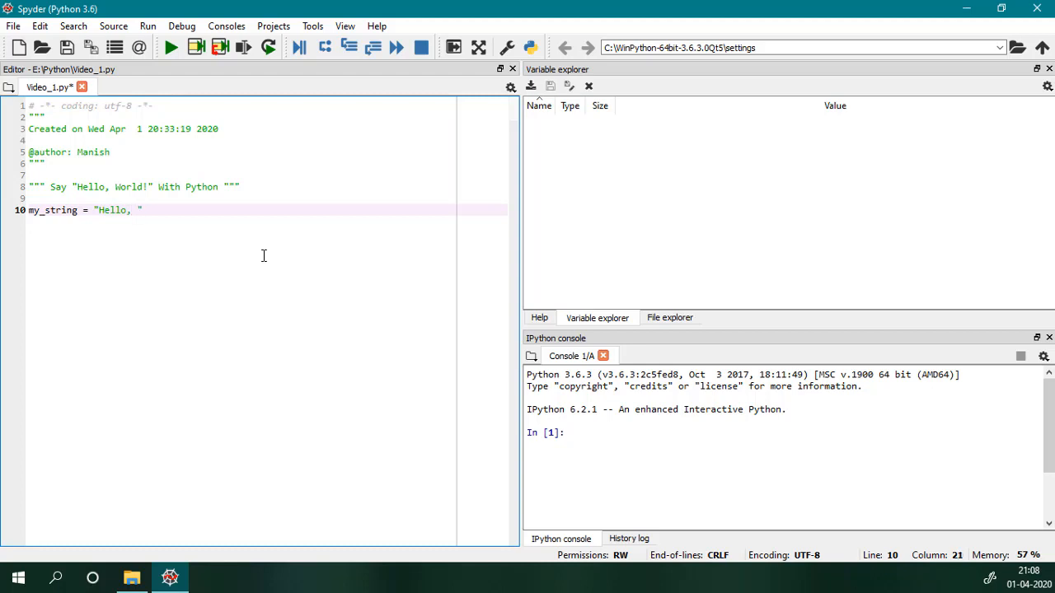
type("World!")
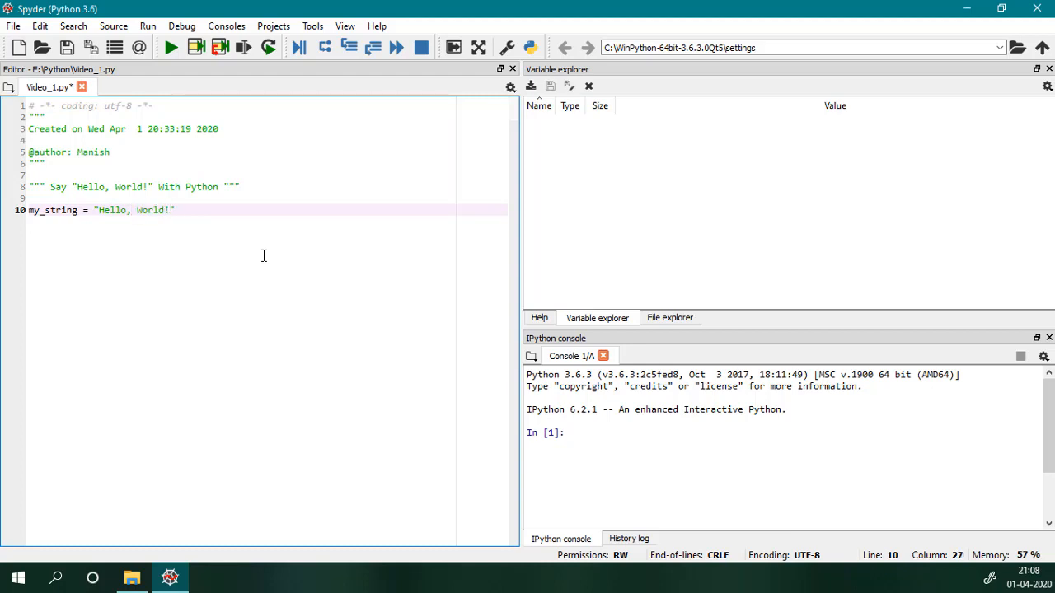
type(";")
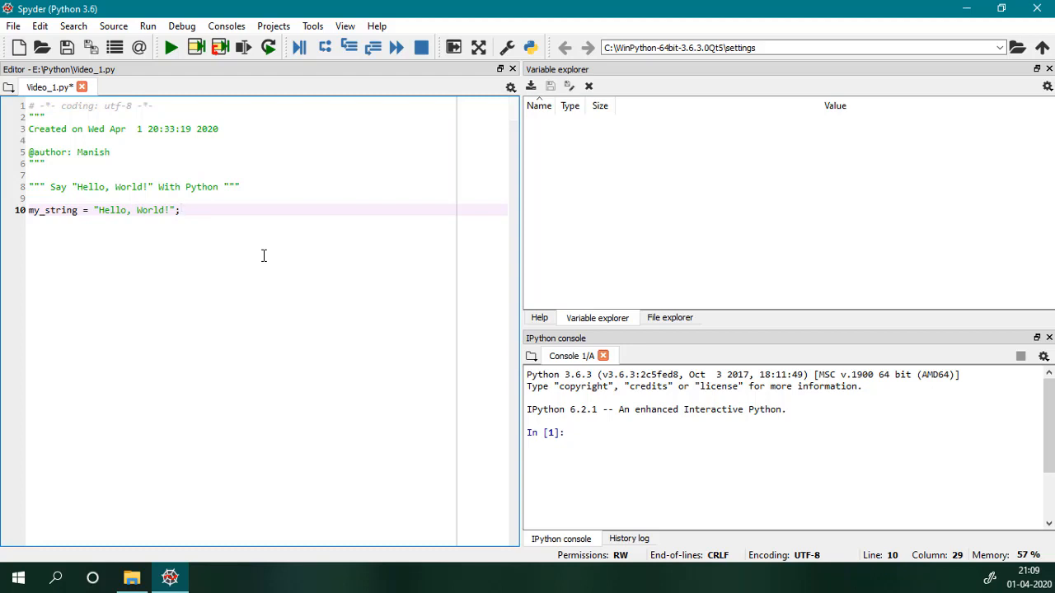
Step: Add the line print(my_string); below it
type("pri")
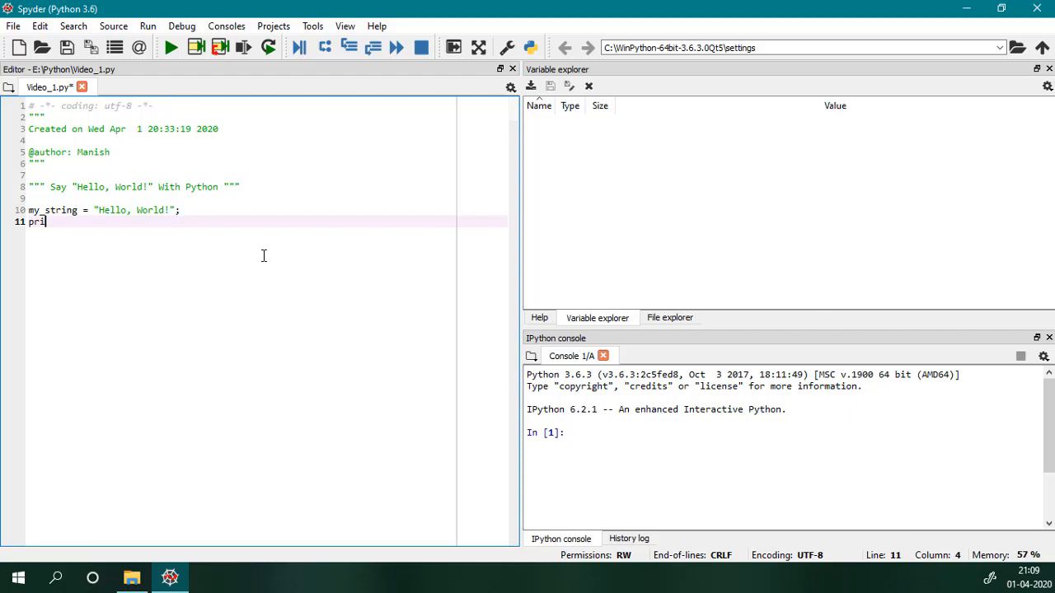
type("nt(")
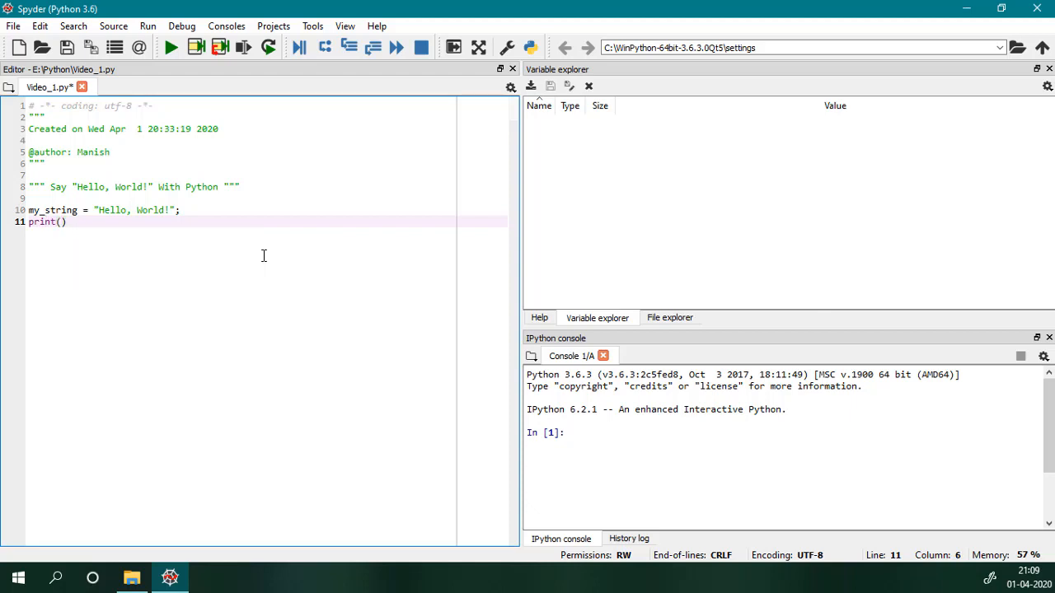
type("m")
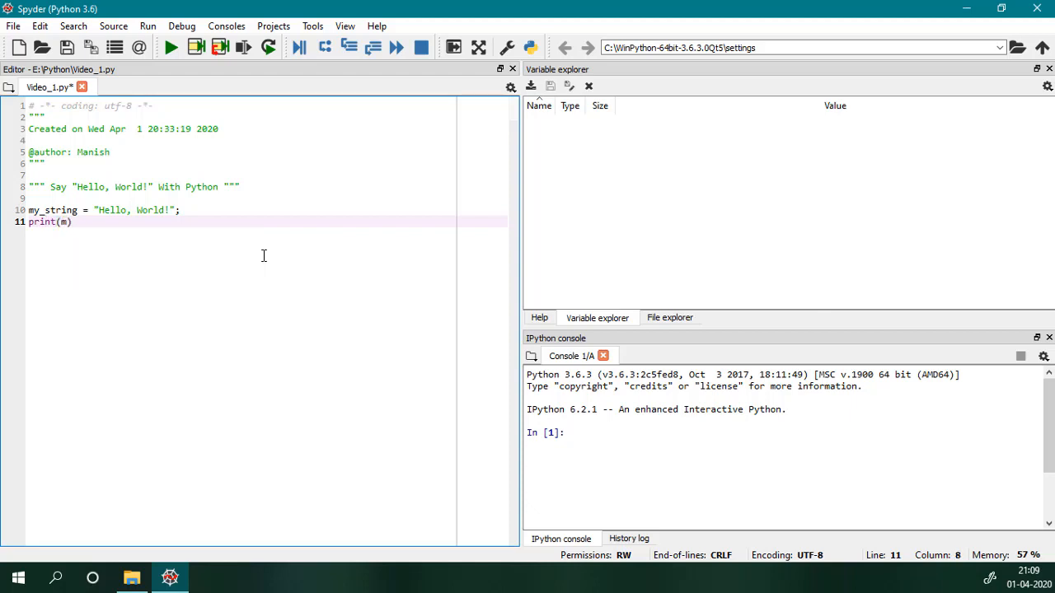
type("y_string")
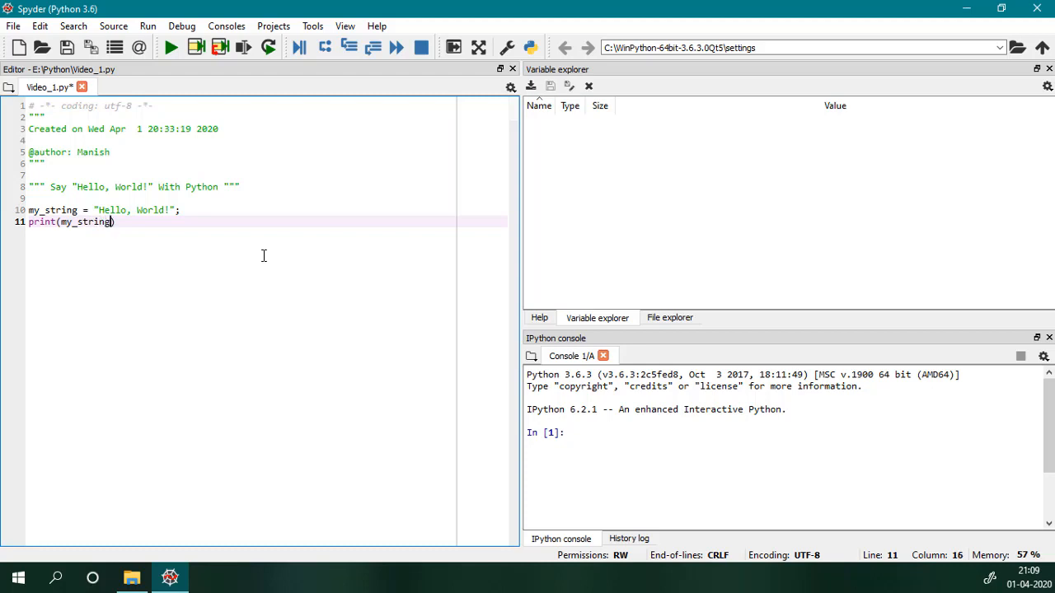
type(";")
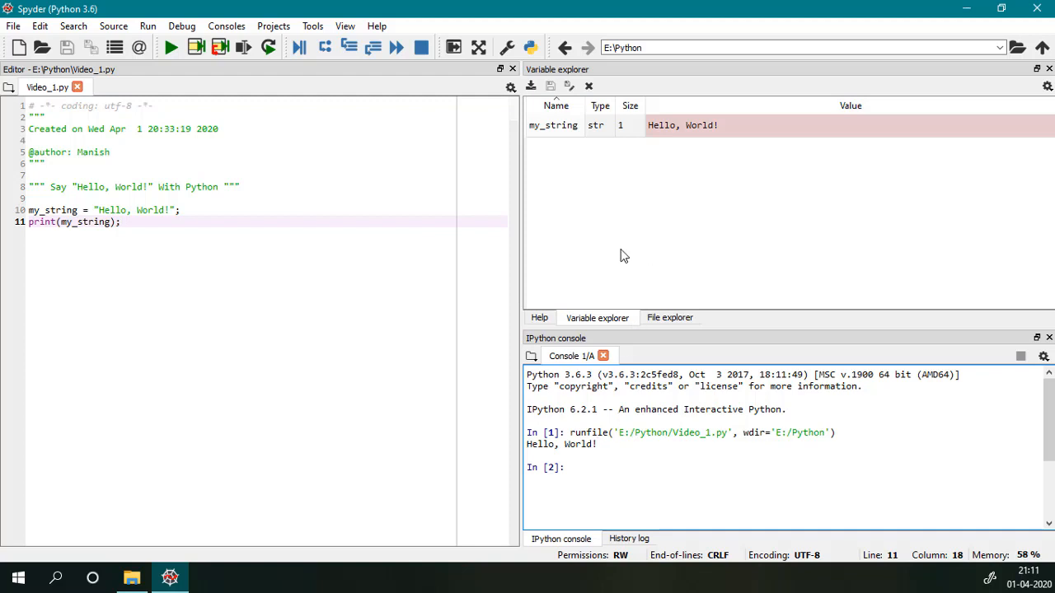
Step: Place the cursor at the end of line 11 to continue editing below the print statement
left_click(554, 126)
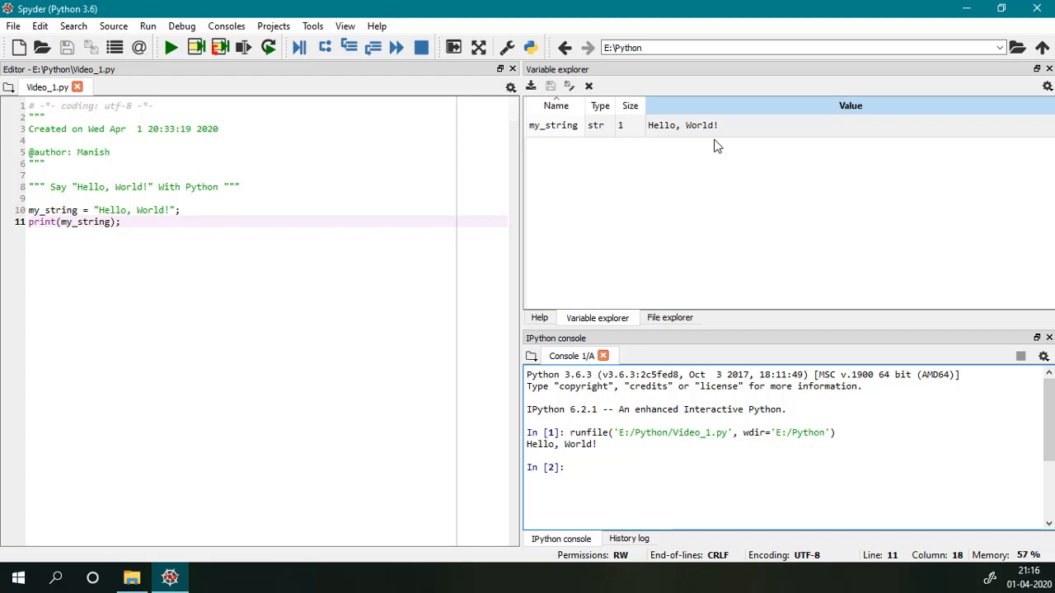
mouse_move(344, 46)
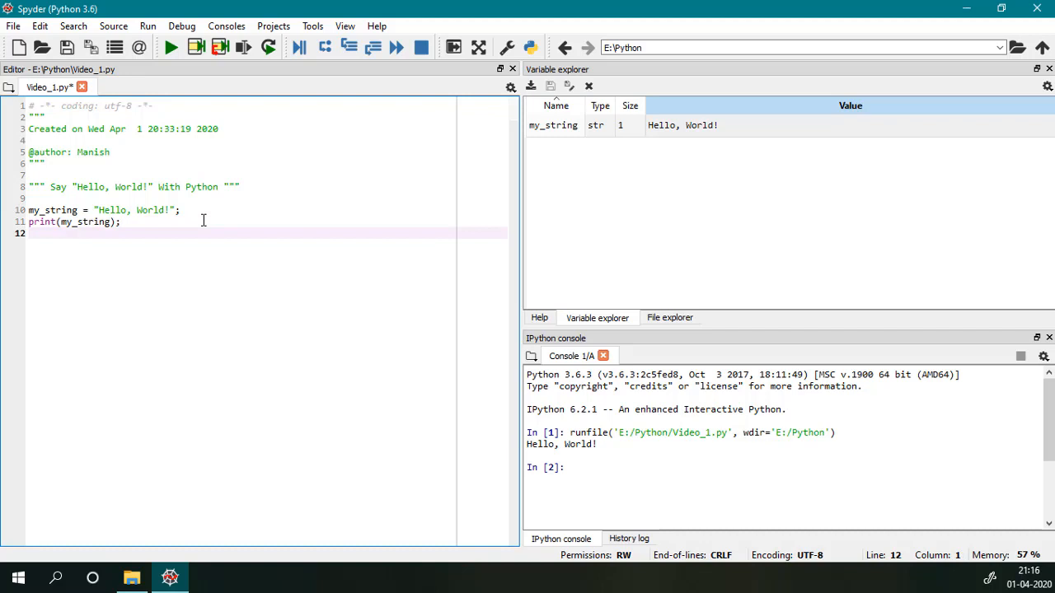
Step: Write the line my_input = input(); in the script
type("my")
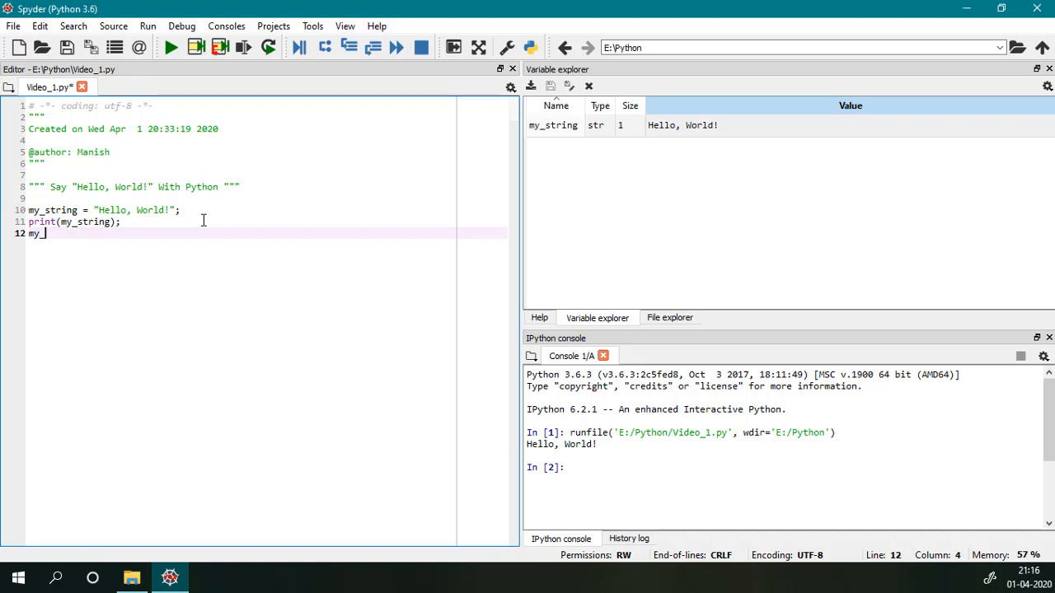
type("_input =")
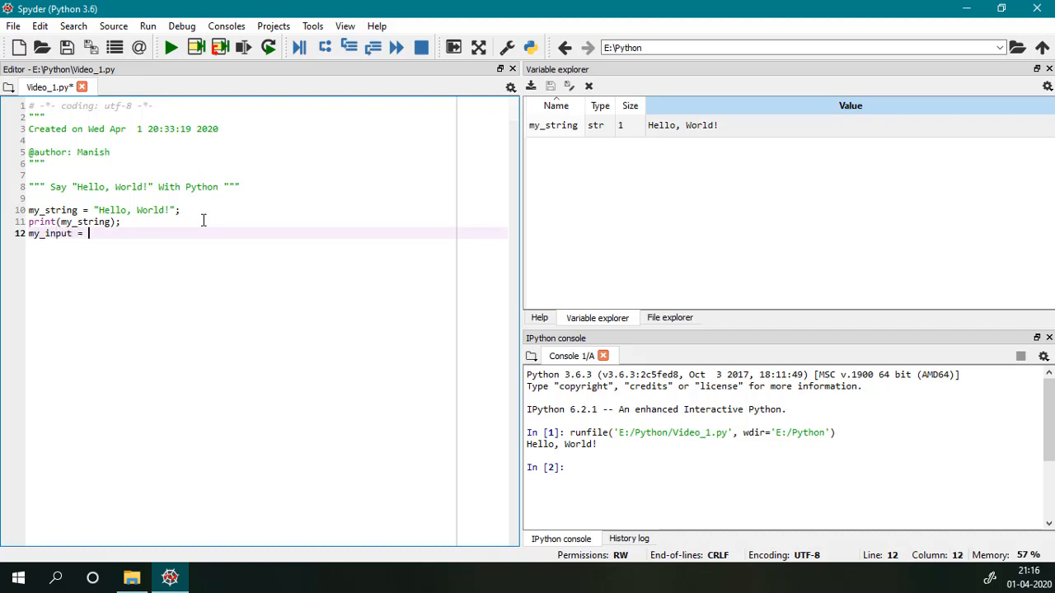
type("input();")
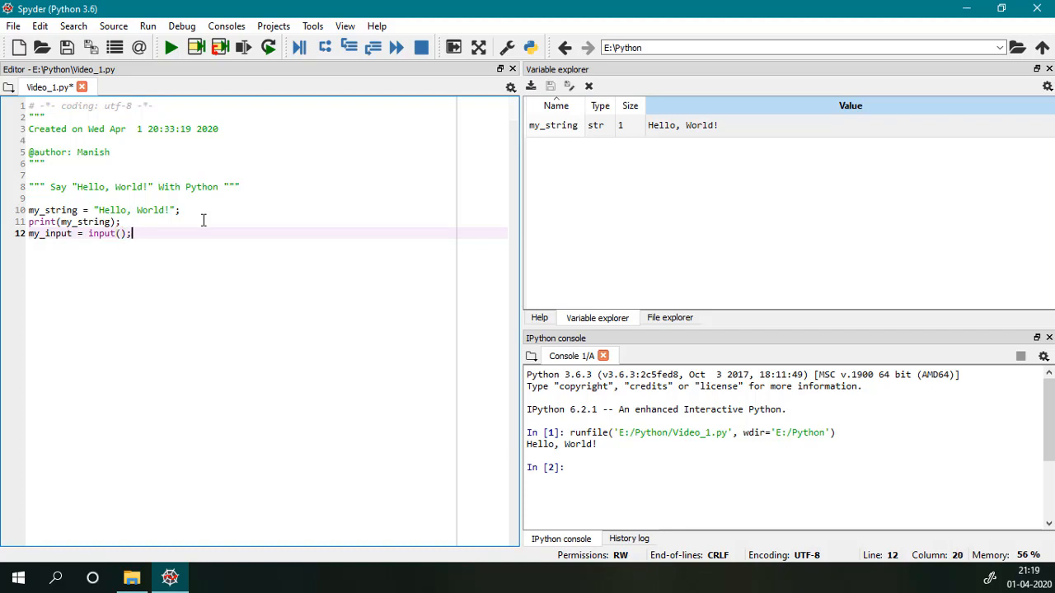
double_click(100, 239)
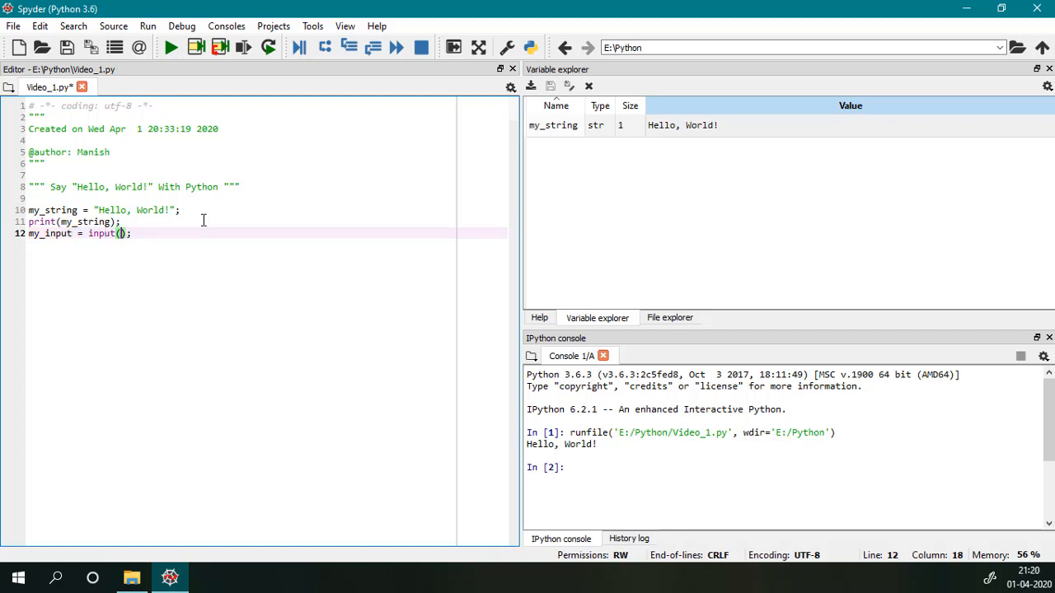
Step: Add the line print(my_input); on a new line 13
key("Enter")
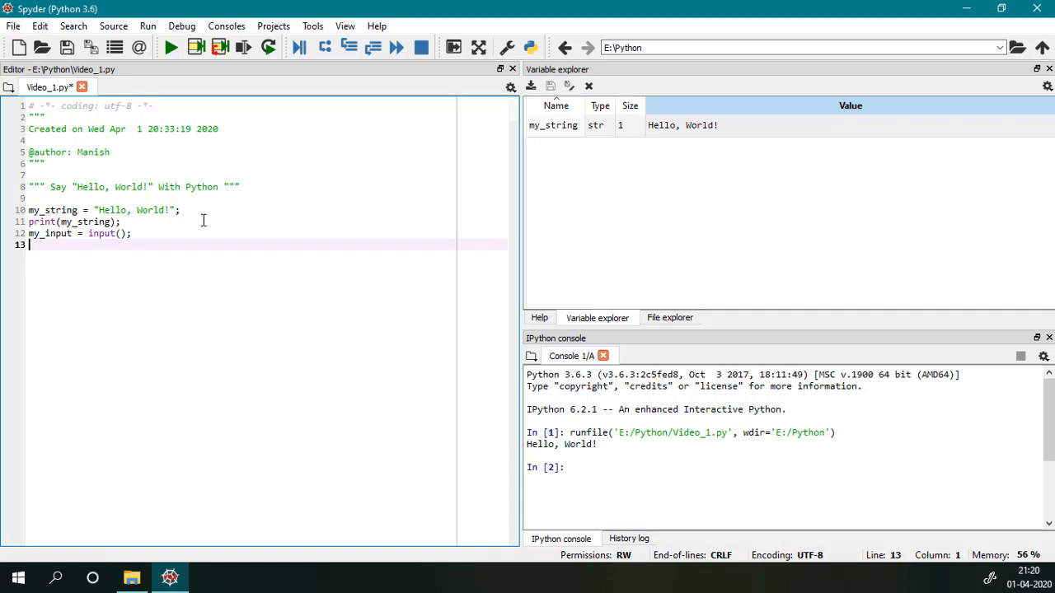
type("print")
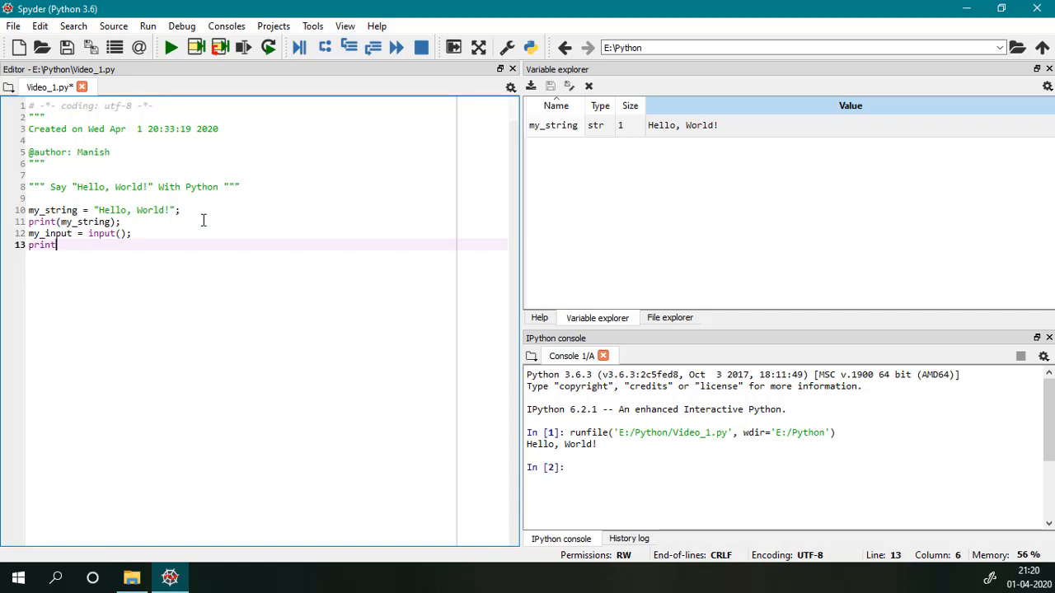
type("(my_i")
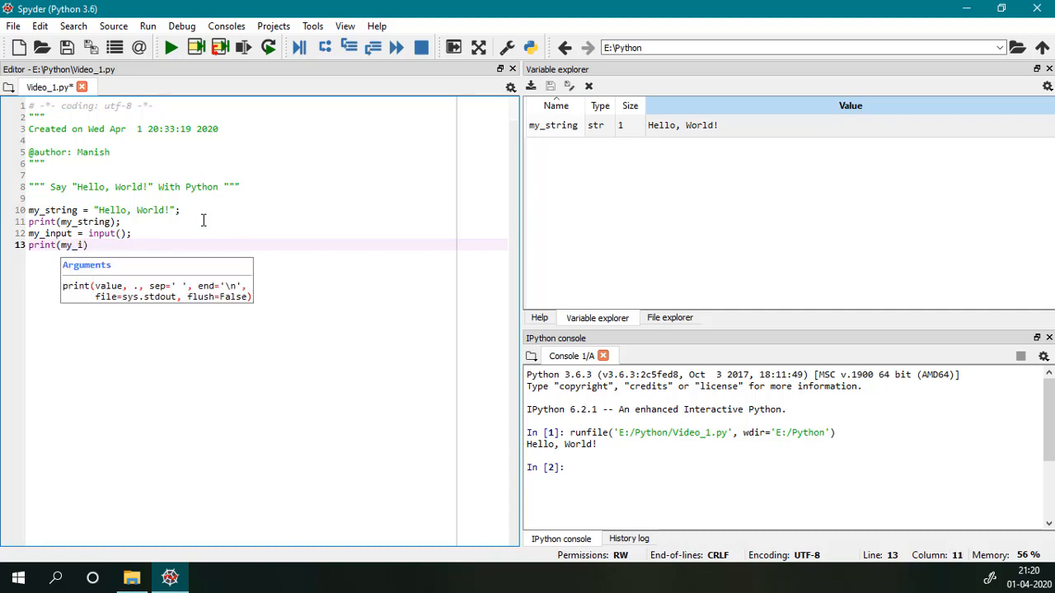
type("nput")
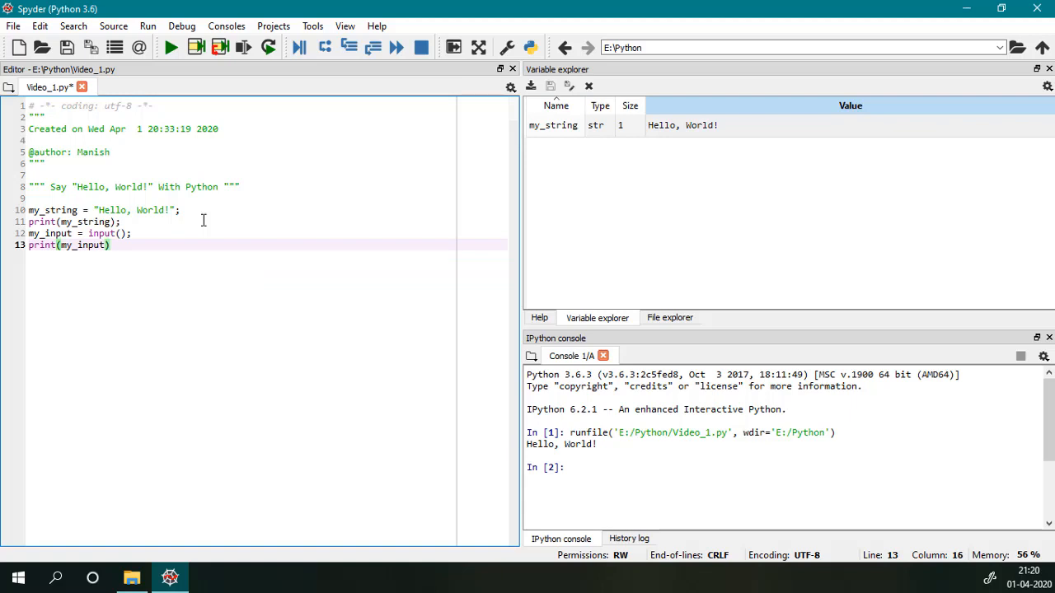
type(";")
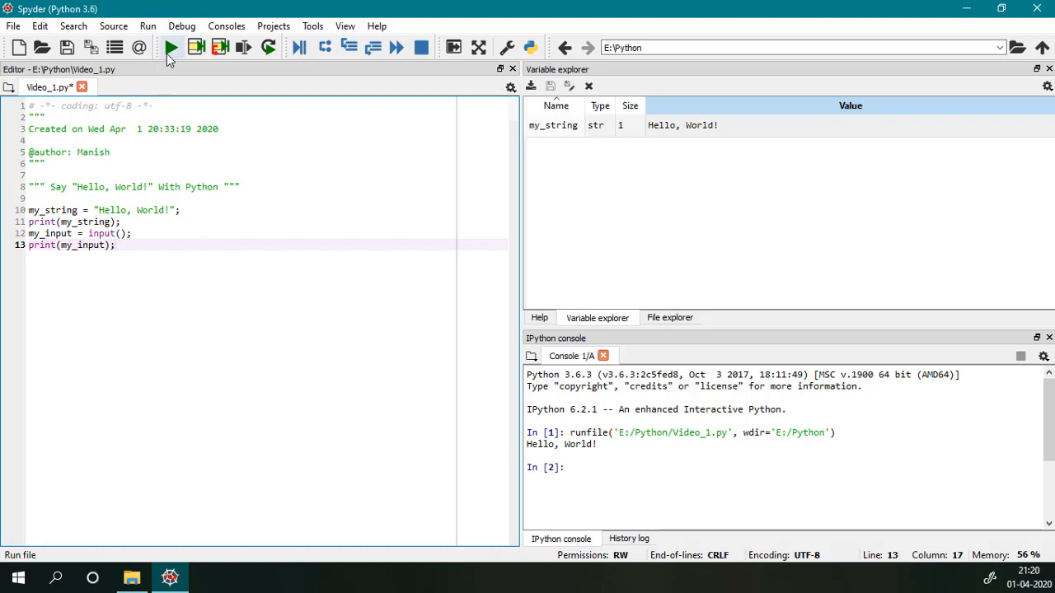
Step: Run the script, answer the prompt with Thank You and select the echoed output in the console
left_click(168, 47)
type("Thank")
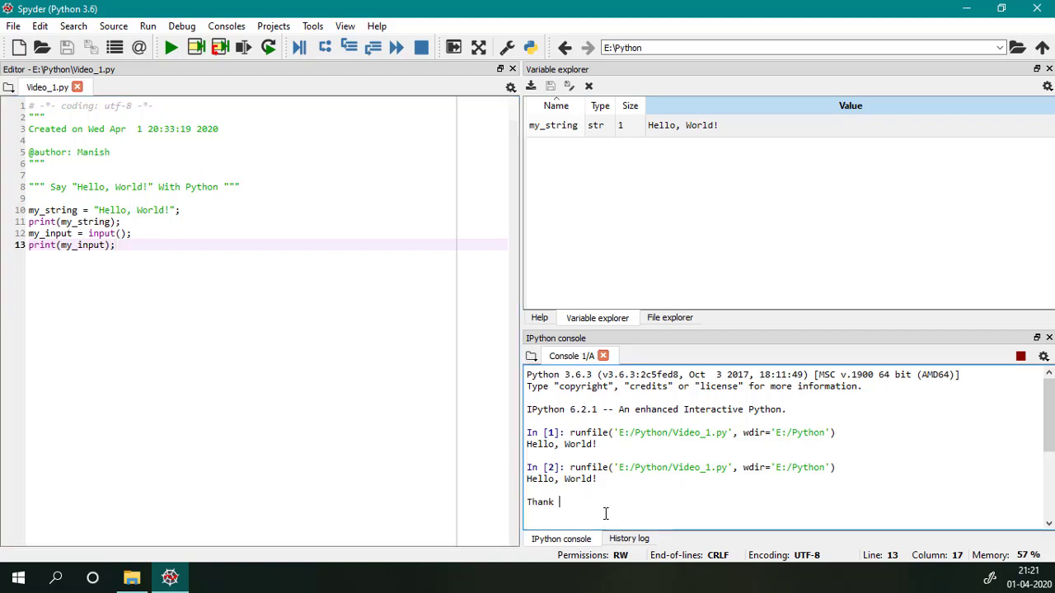
type("You")
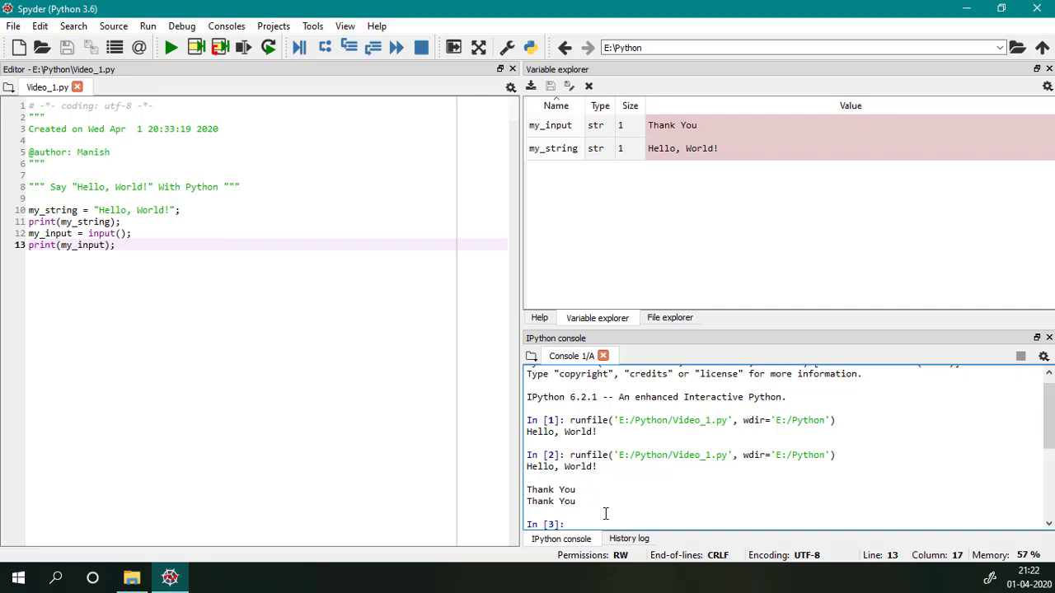
mouse_move(630, 230)
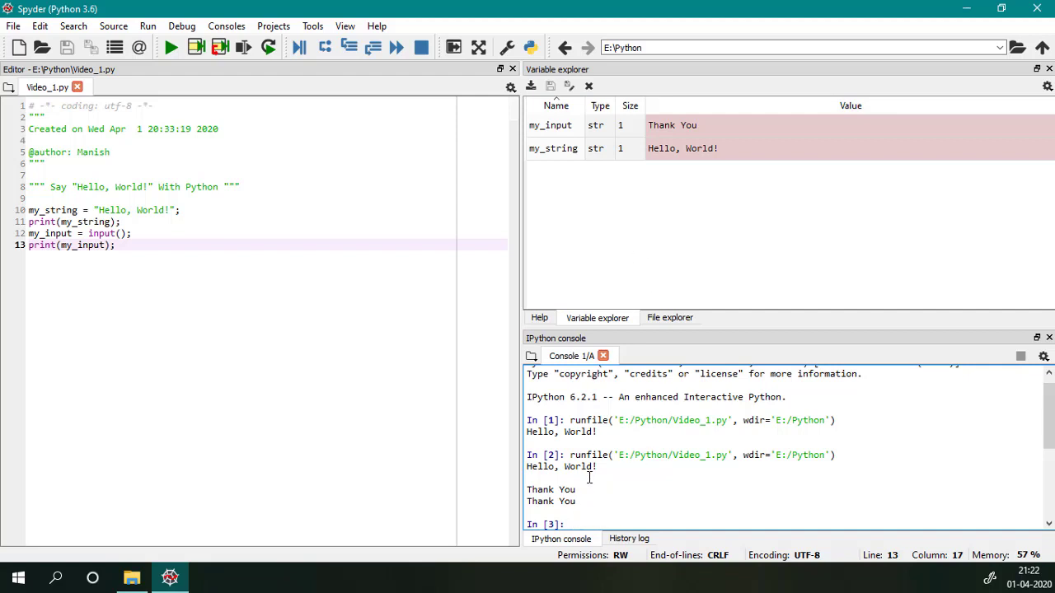
double_click(551, 501)
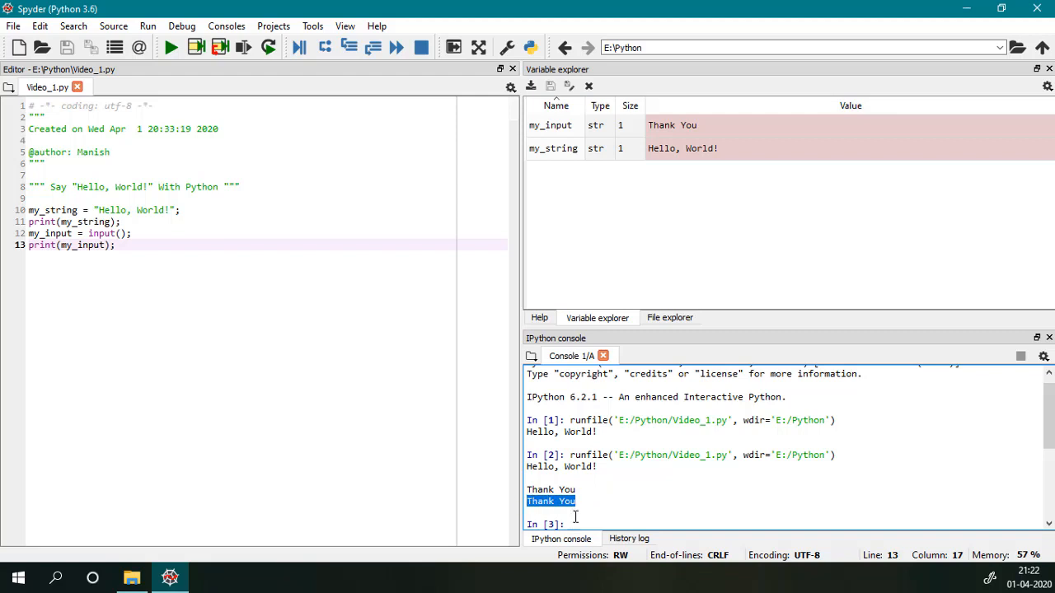